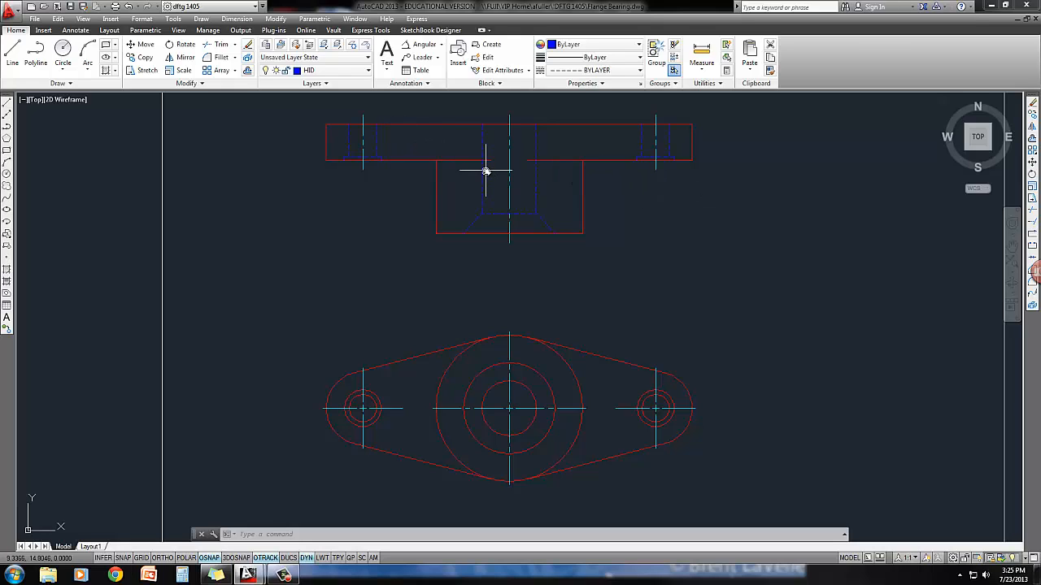
{"action": "mouse_move", "coordinate": [497, 181]}
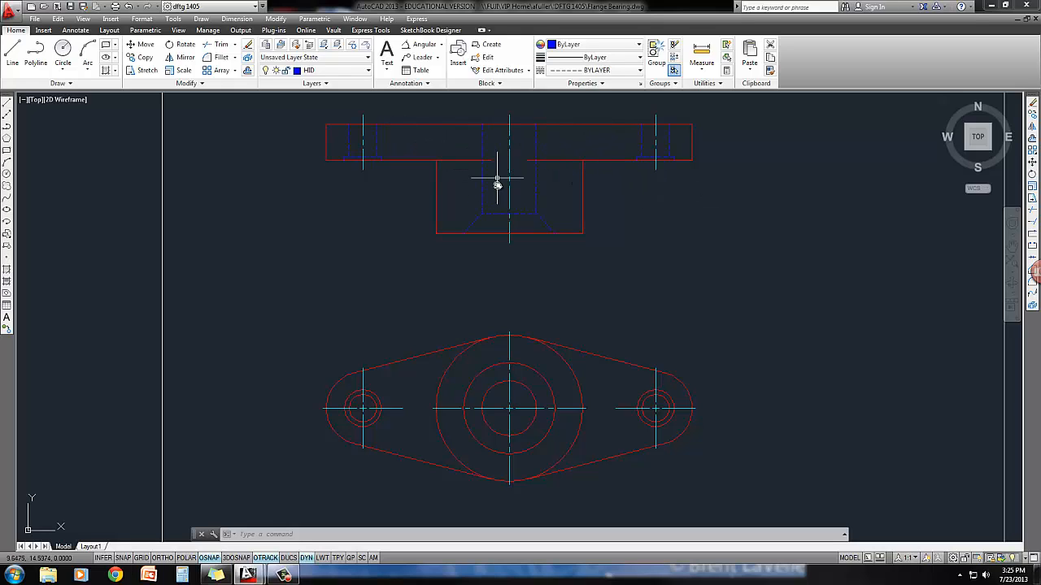
{"action": "mouse_move", "coordinate": [388, 157]}
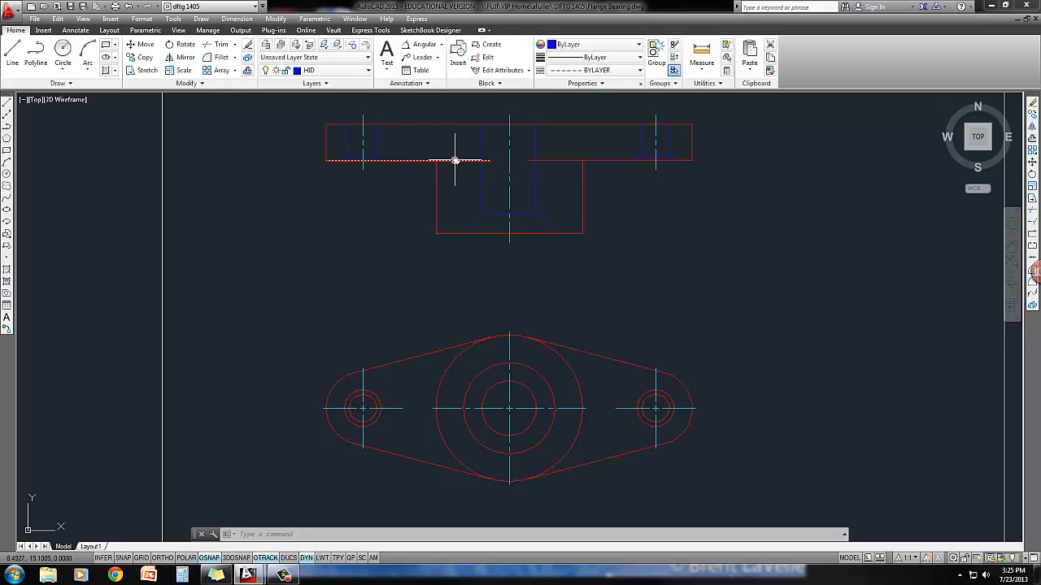
{"action": "mouse_move", "coordinate": [446, 165]}
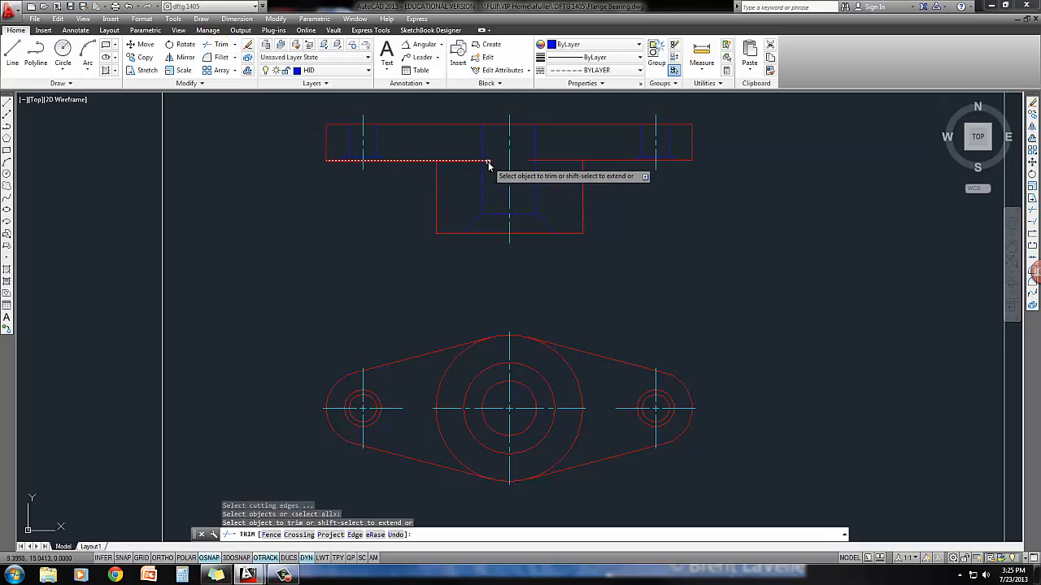
Trim the two stray edge segments crossing inside the front view's hub.
{"action": "left_click", "coordinate": [488, 161]}
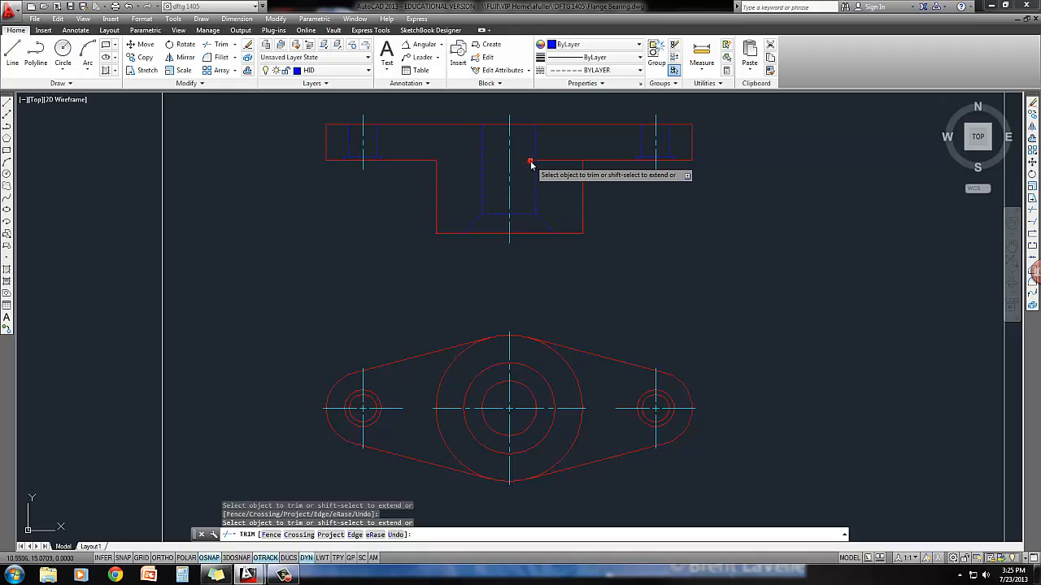
{"action": "left_click", "coordinate": [532, 160]}
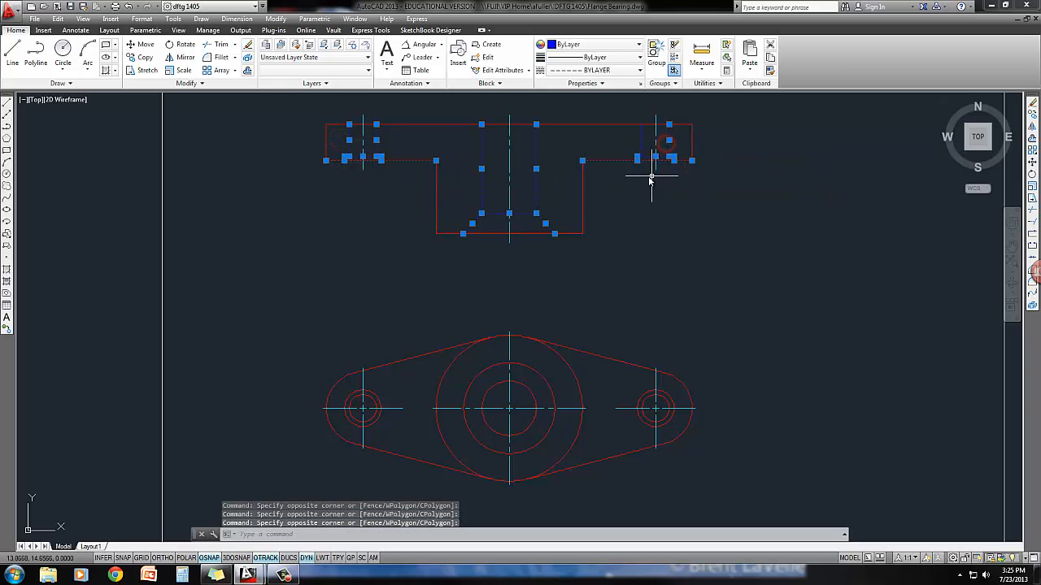
Move the selected hidden lines to layer VIS and make HATCH the current layer.
{"action": "left_click", "coordinate": [315, 57]}
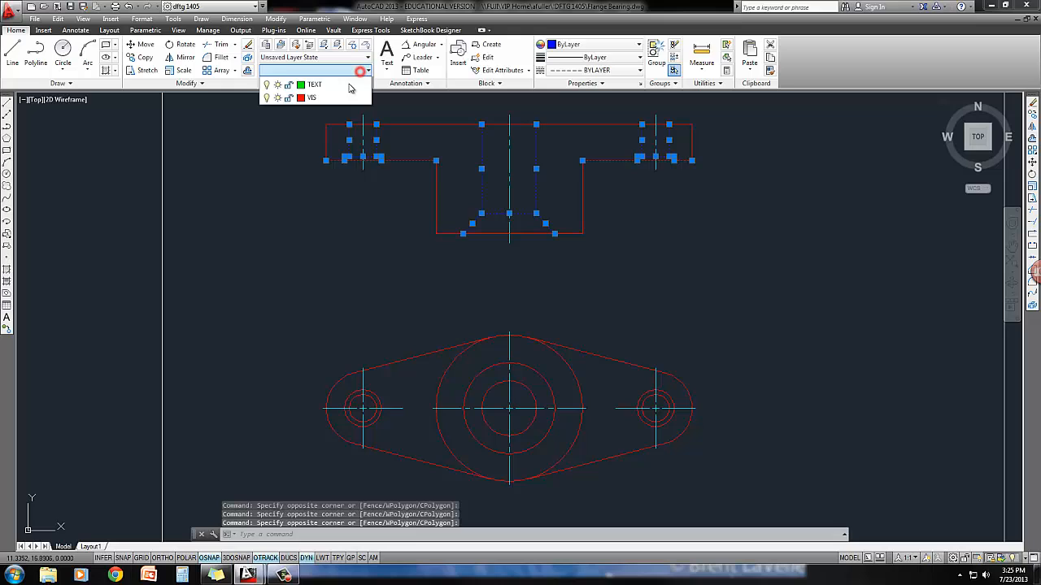
{"action": "left_click", "coordinate": [311, 97]}
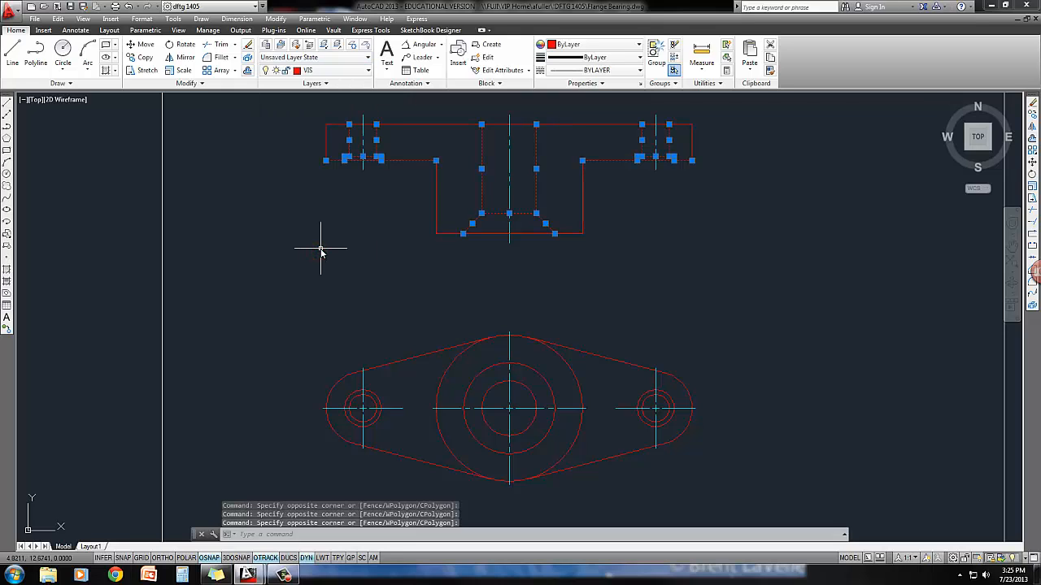
{"action": "key", "text": "Escape"}
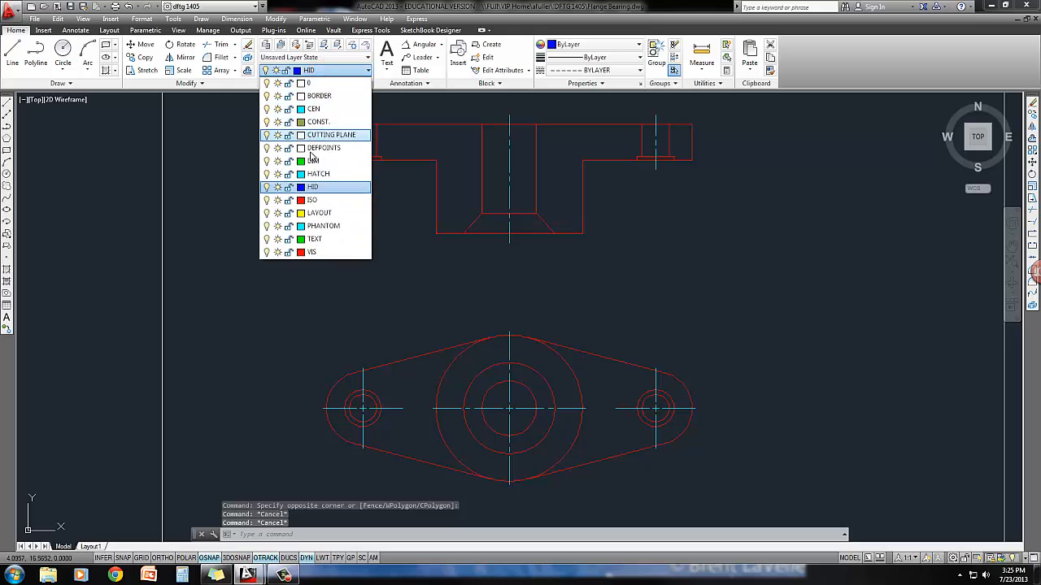
{"action": "left_click", "coordinate": [318, 174]}
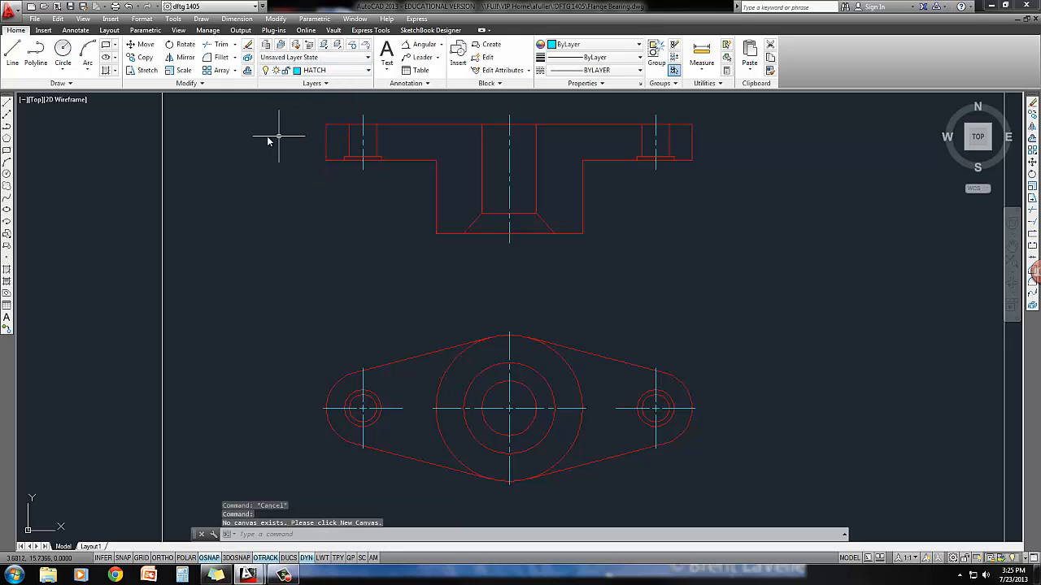
{"action": "mouse_move", "coordinate": [116, 78]}
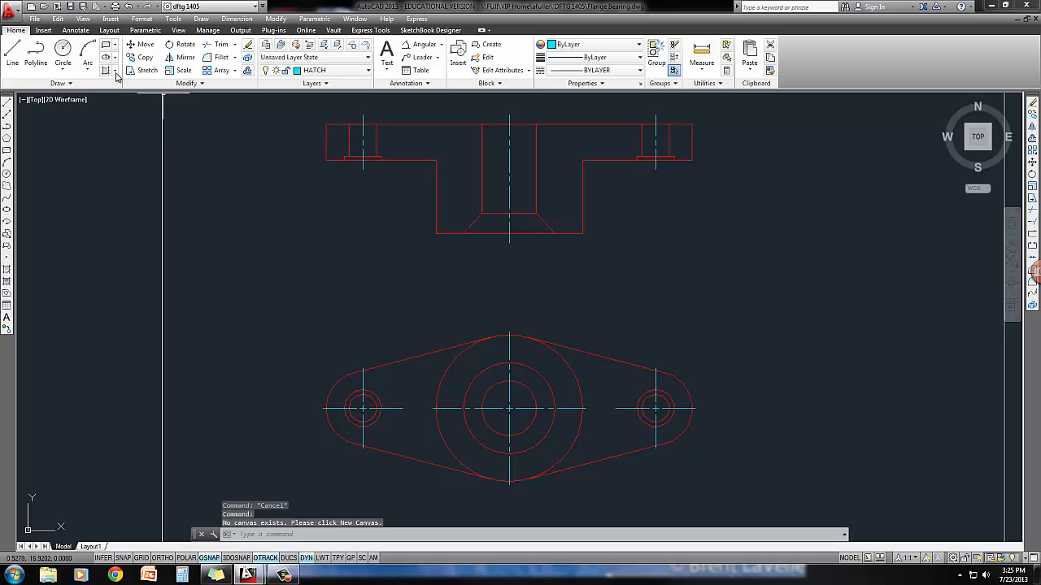
{"action": "mouse_move", "coordinate": [107, 71]}
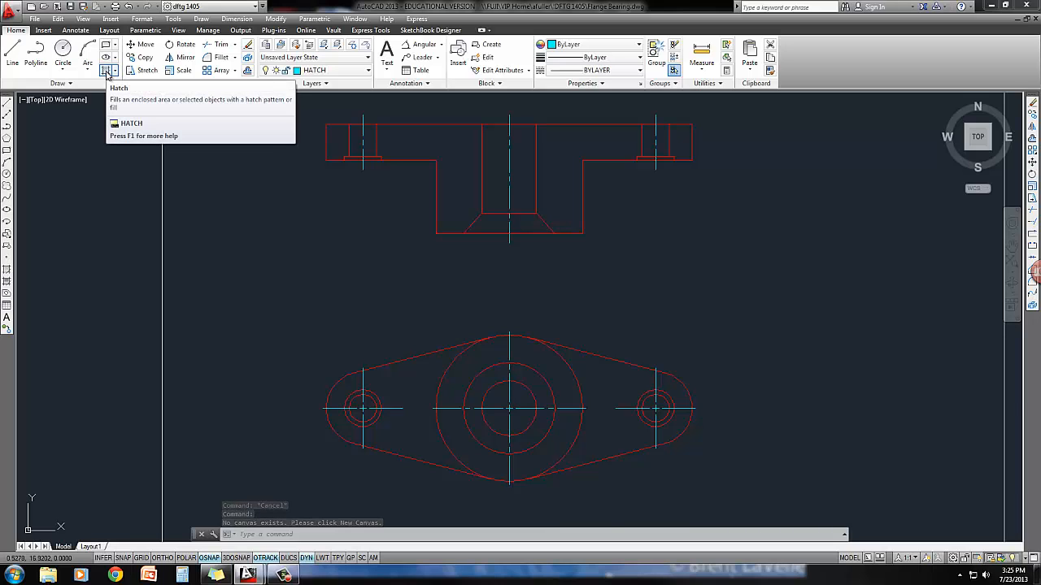
Hatch the front view's solid regions by picking points inside them.
{"action": "left_click", "coordinate": [108, 70]}
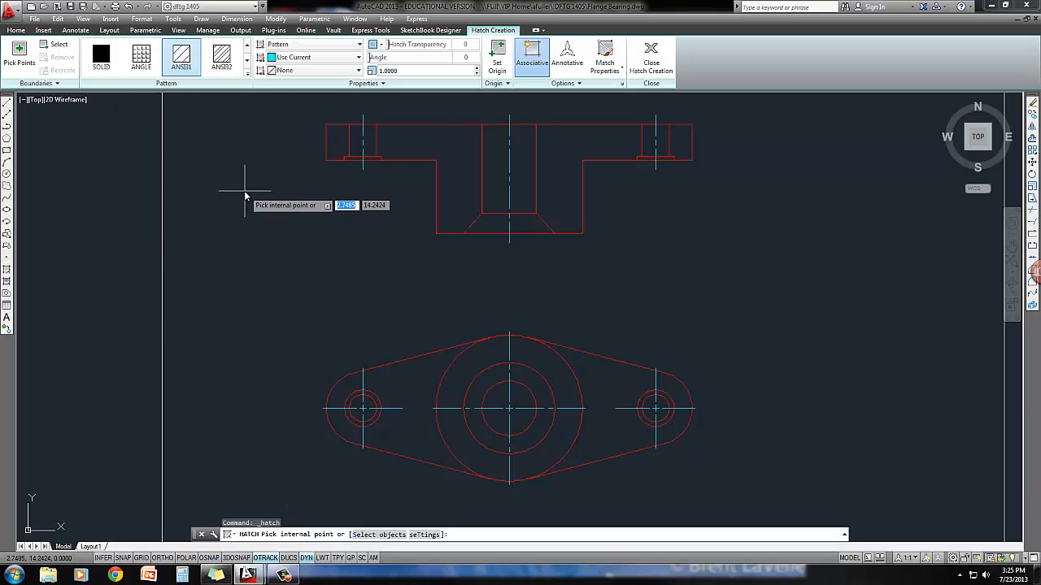
{"action": "mouse_move", "coordinate": [238, 138]}
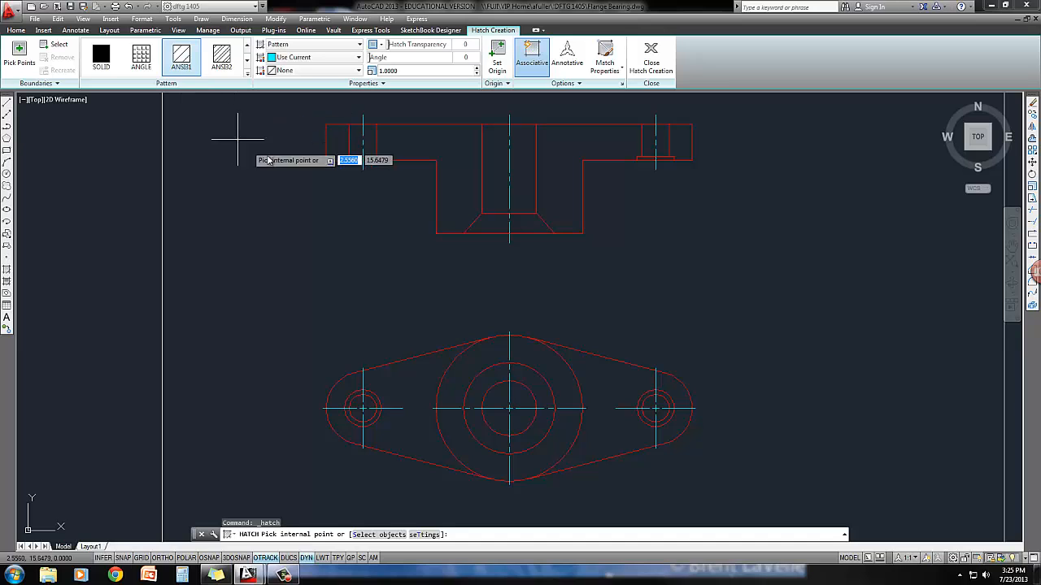
{"action": "left_click", "coordinate": [417, 145]}
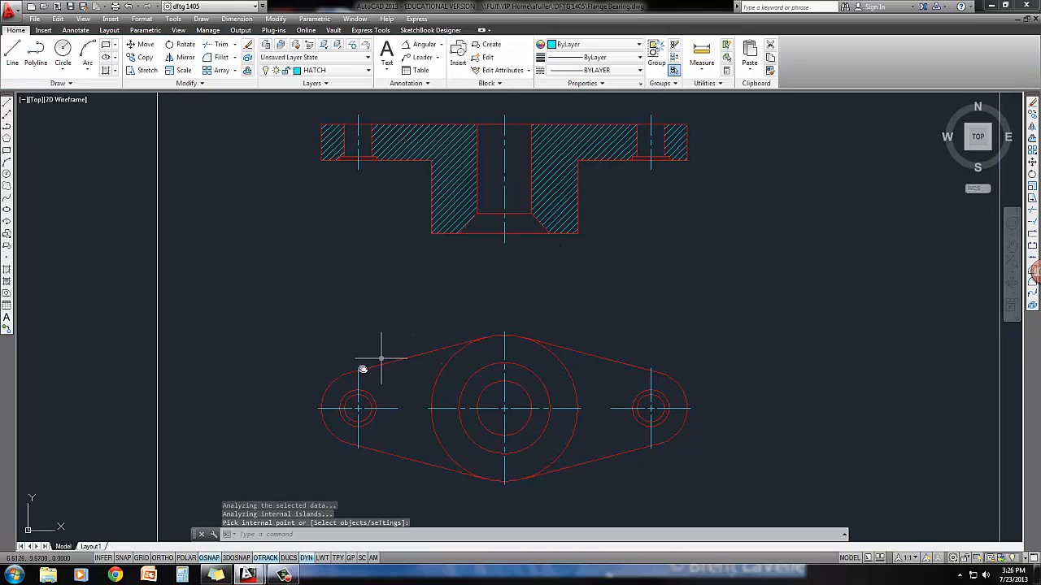
{"action": "mouse_move", "coordinate": [305, 378]}
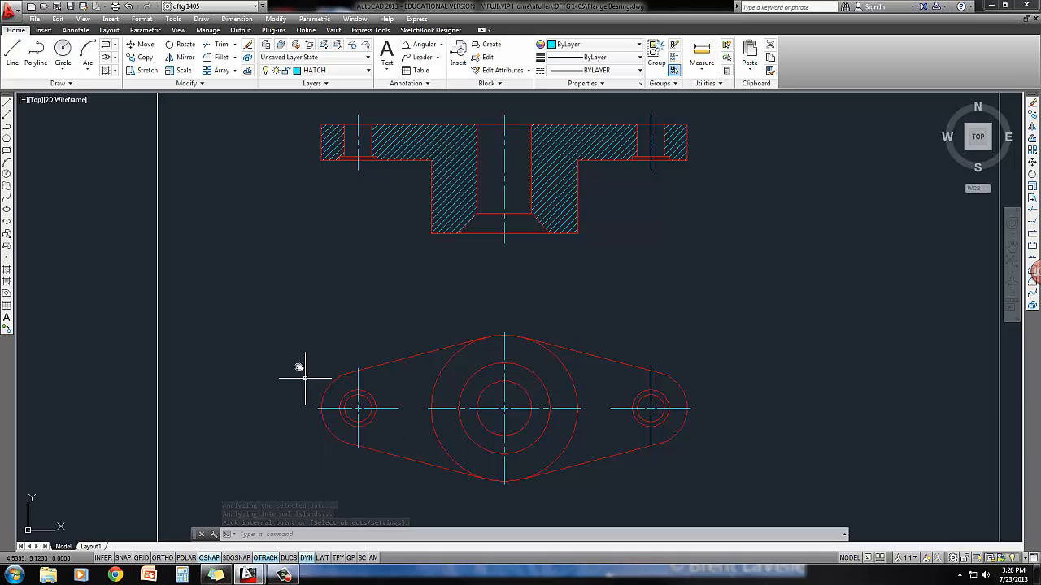
{"action": "mouse_move", "coordinate": [144, 70]}
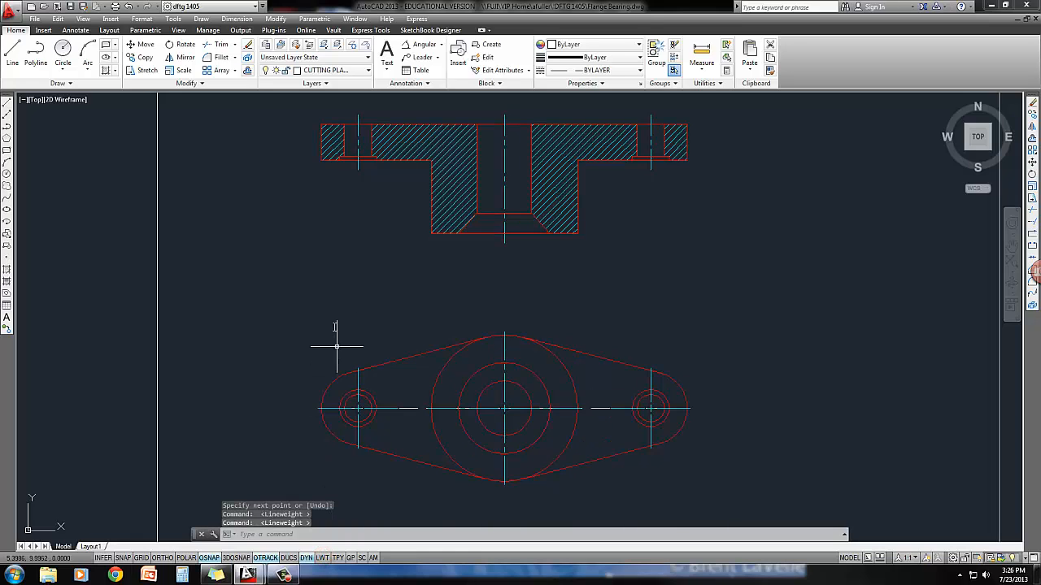
{"action": "mouse_move", "coordinate": [261, 249]}
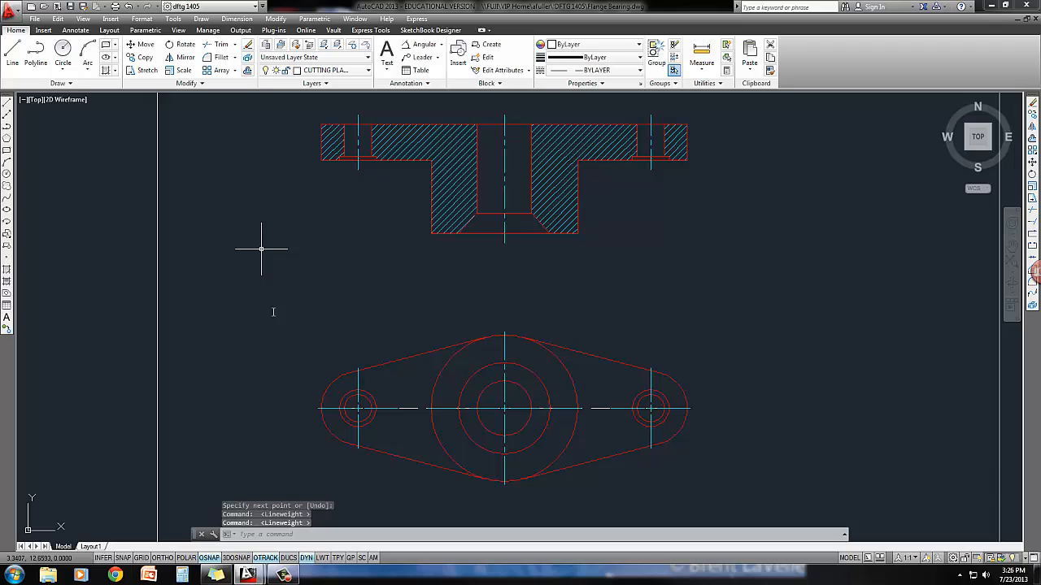
{"action": "mouse_move", "coordinate": [250, 167]}
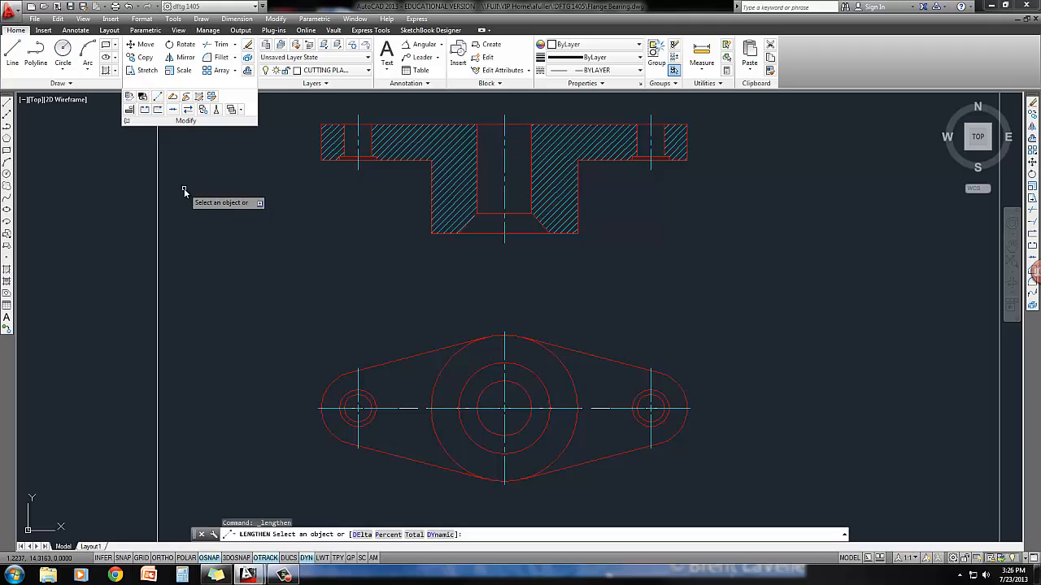
Extend the top view centre lines with LENGTHEN using a 0.25 delta.
{"action": "type", "text": "de"}
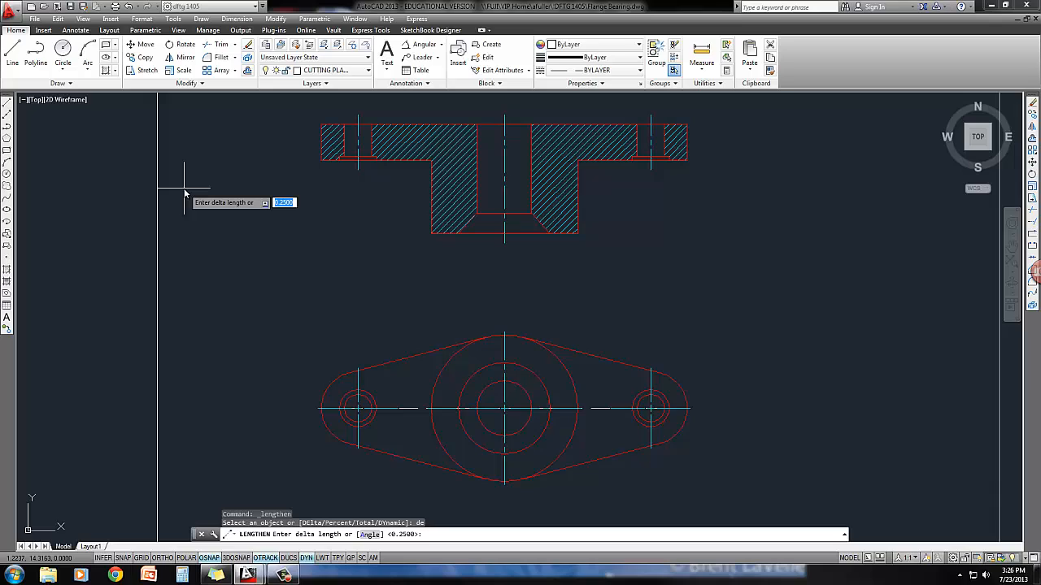
{"action": "type", "text": ".25"}
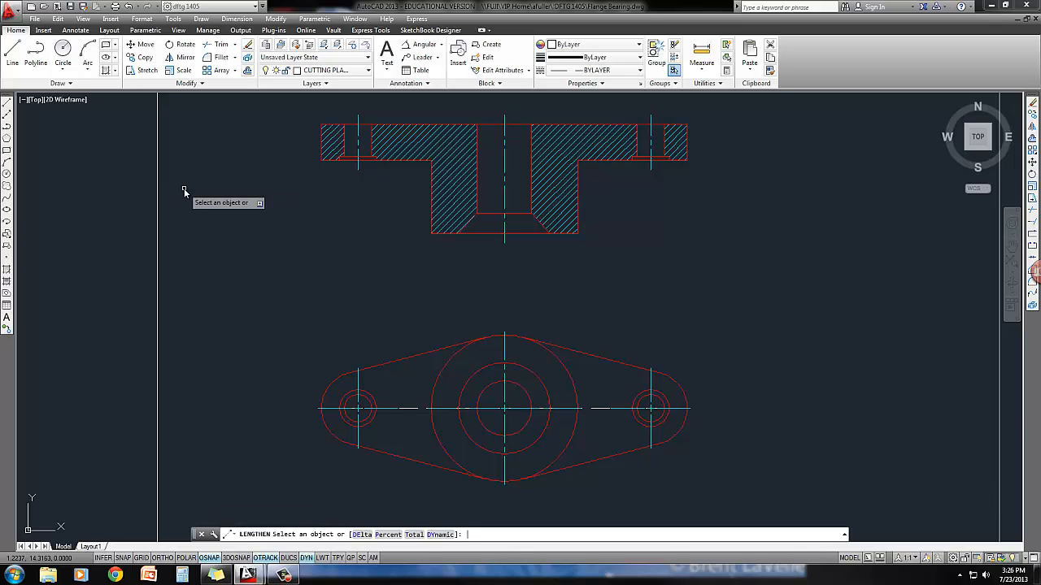
{"action": "type", "text": "de"}
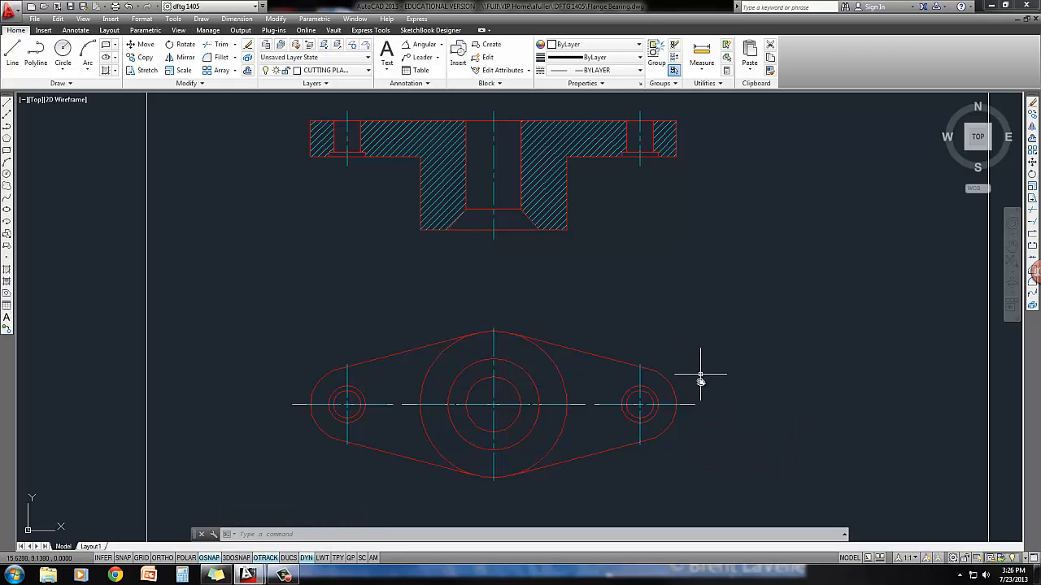
{"action": "mouse_move", "coordinate": [702, 431]}
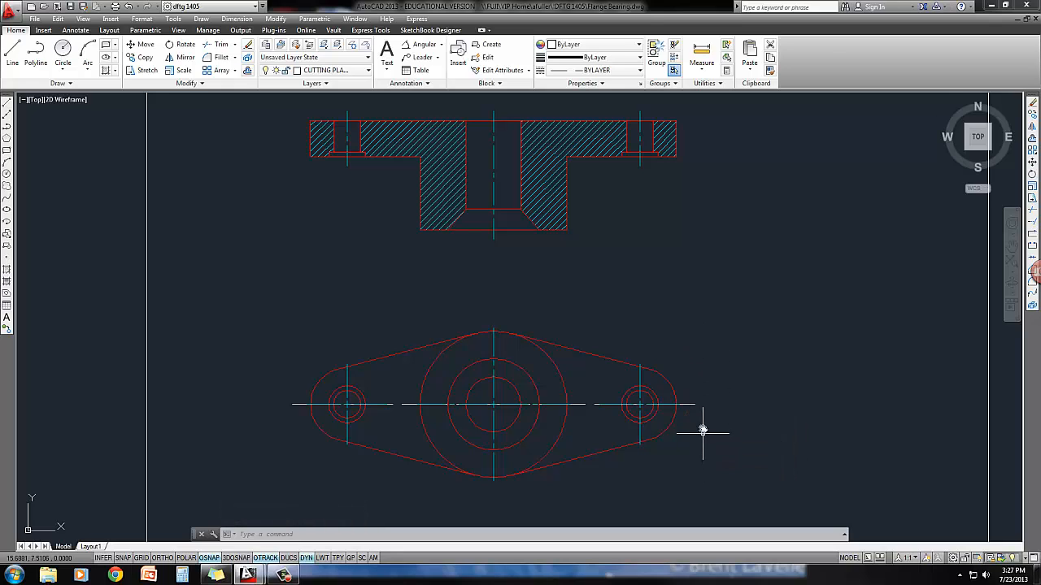
{"action": "mouse_move", "coordinate": [532, 386]}
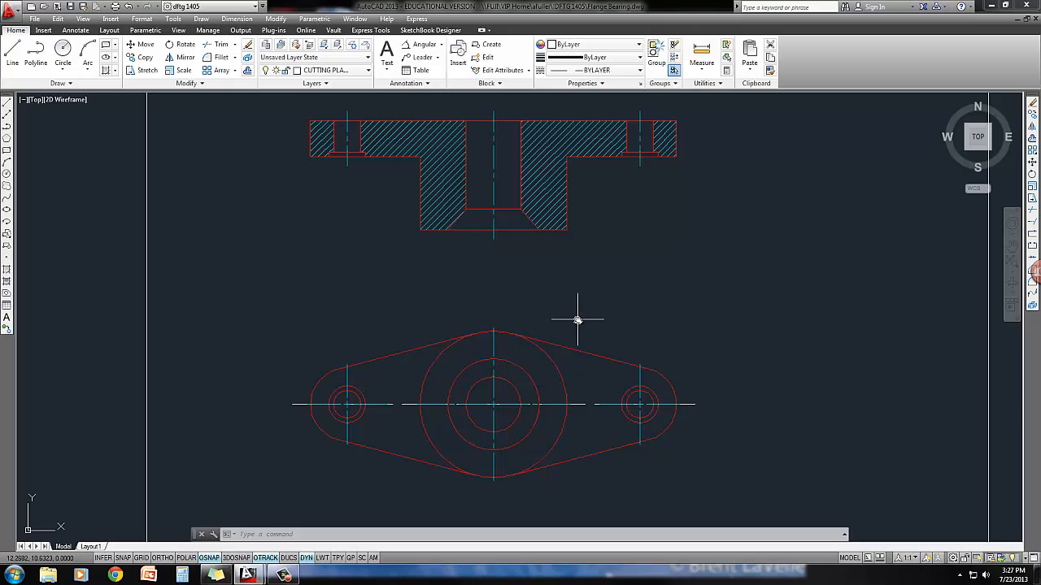
{"action": "mouse_move", "coordinate": [525, 244]}
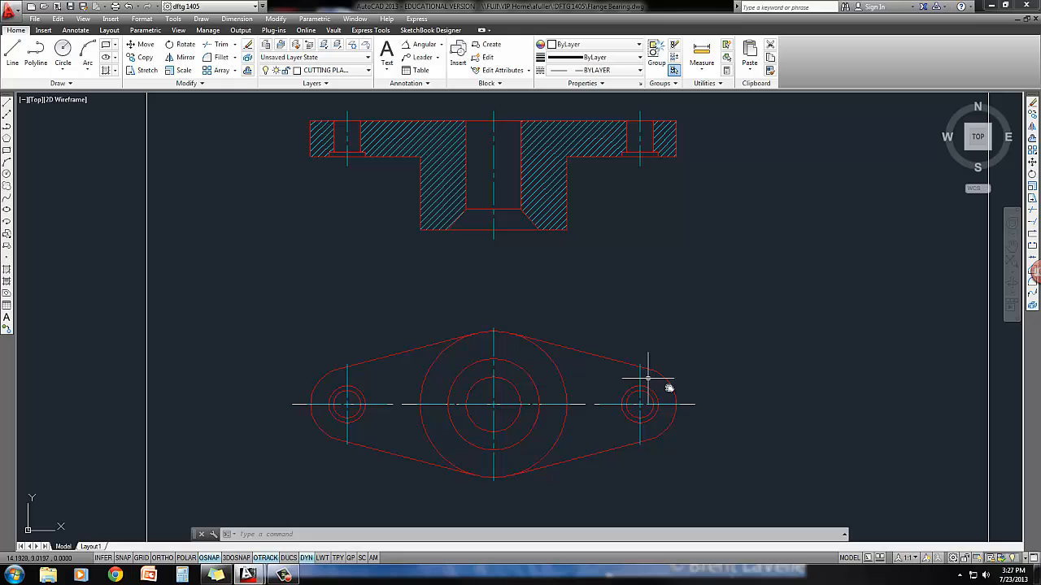
{"action": "mouse_move", "coordinate": [372, 444]}
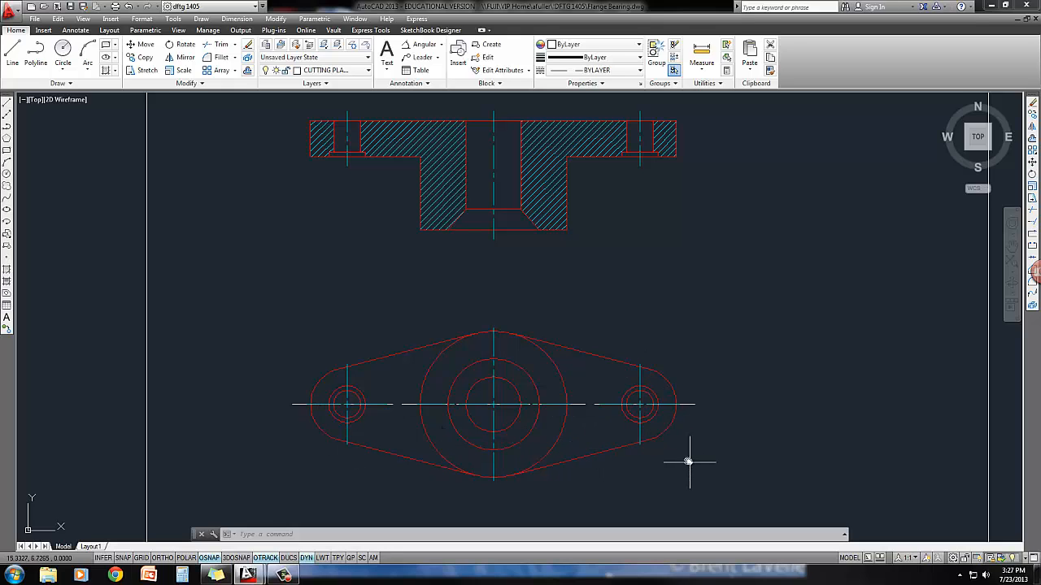
{"action": "mouse_move", "coordinate": [36, 50]}
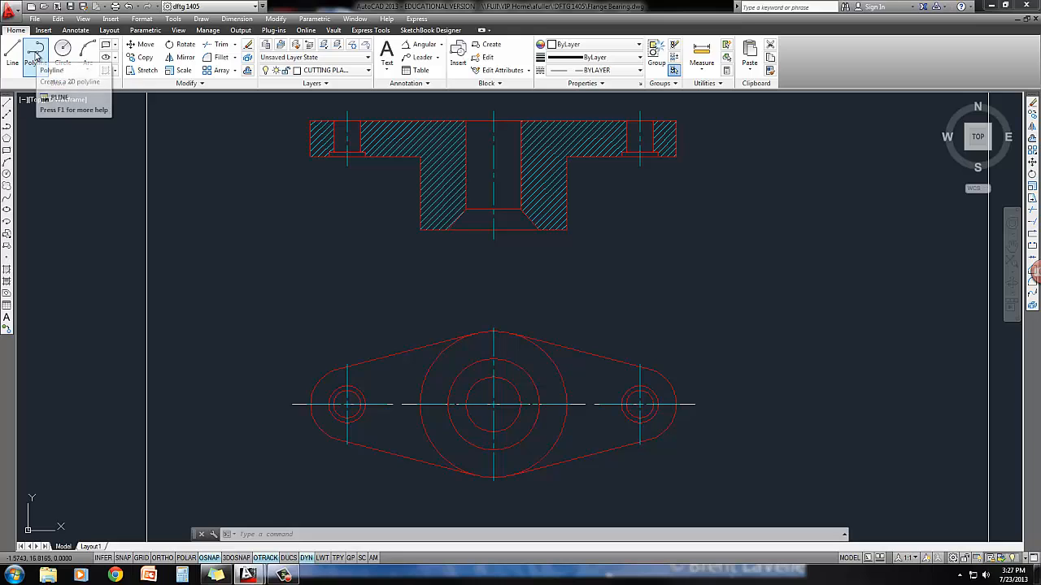
Draw a polyline from the centre line's right end with a 0.25-to-0 width arrowhead.
{"action": "left_click", "coordinate": [36, 52]}
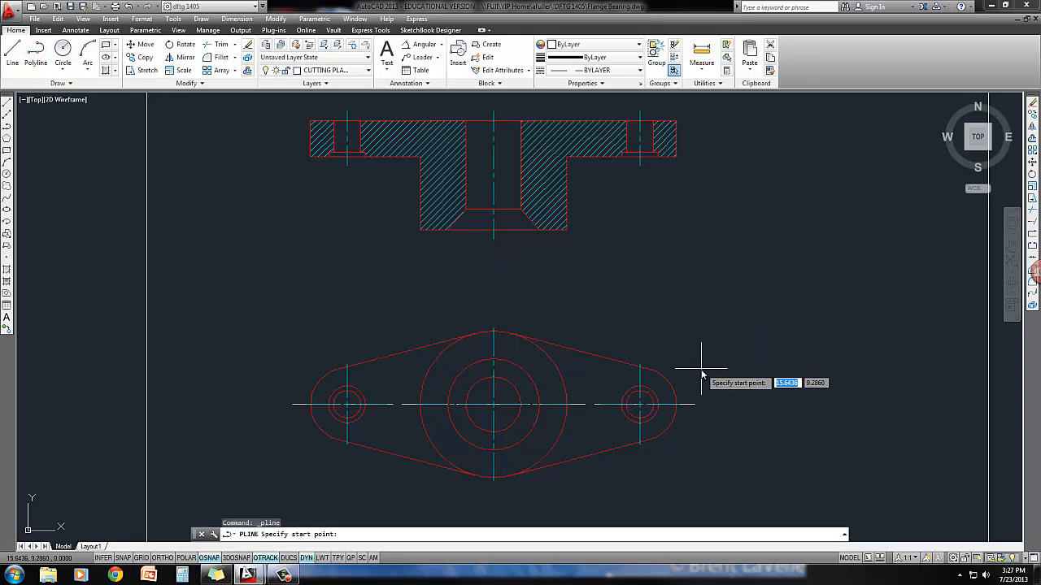
{"action": "mouse_move", "coordinate": [695, 405]}
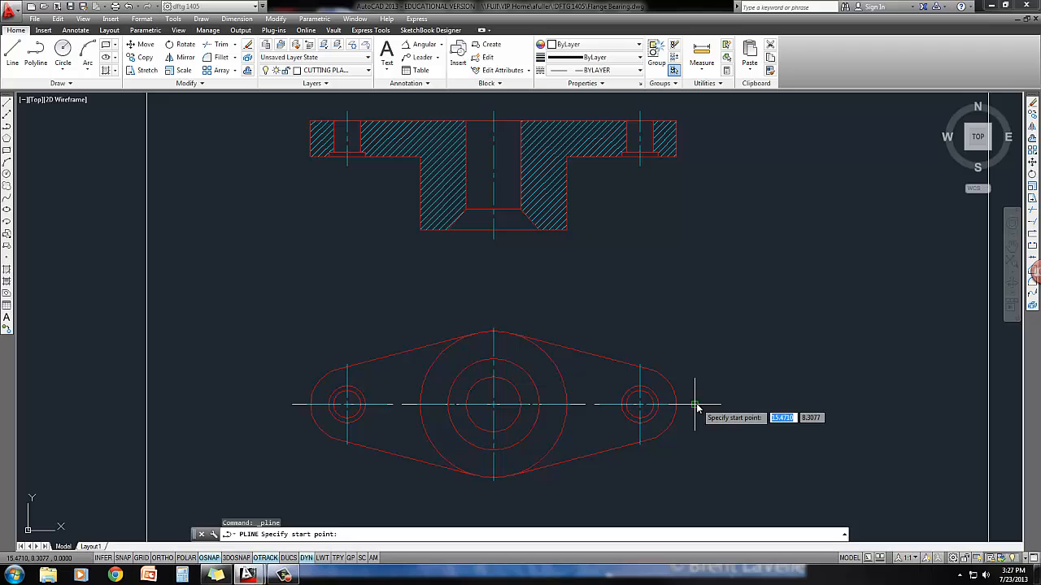
{"action": "left_click", "coordinate": [695, 405]}
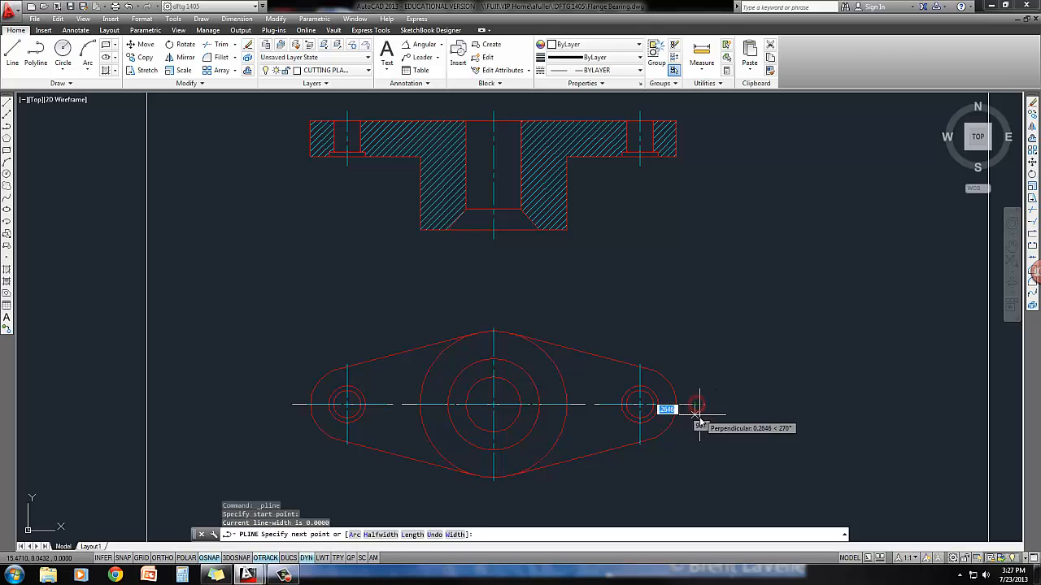
{"action": "mouse_move", "coordinate": [695, 447]}
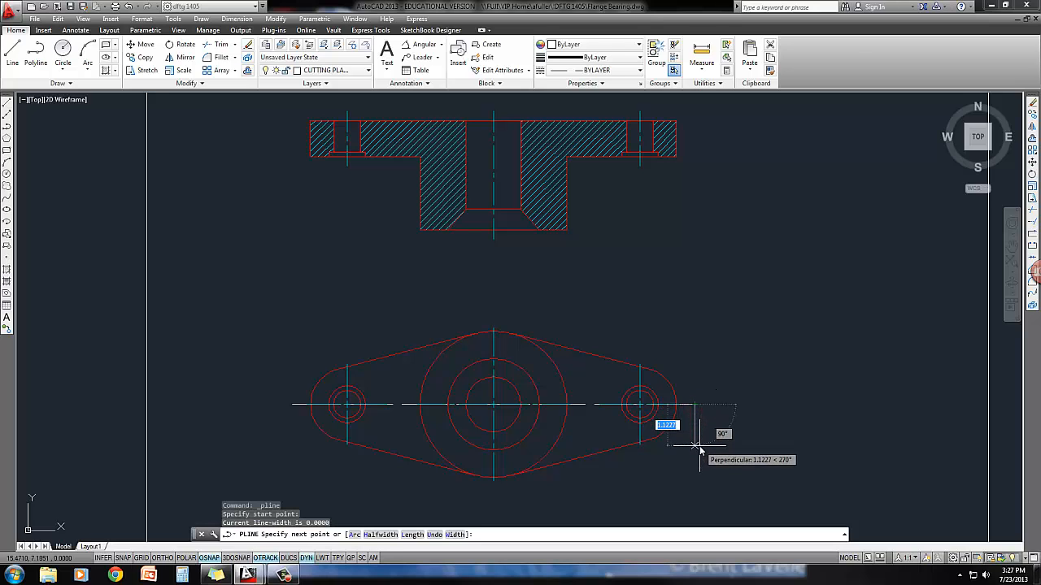
{"action": "mouse_move", "coordinate": [697, 429]}
{"action": "type", "text": ".5"}
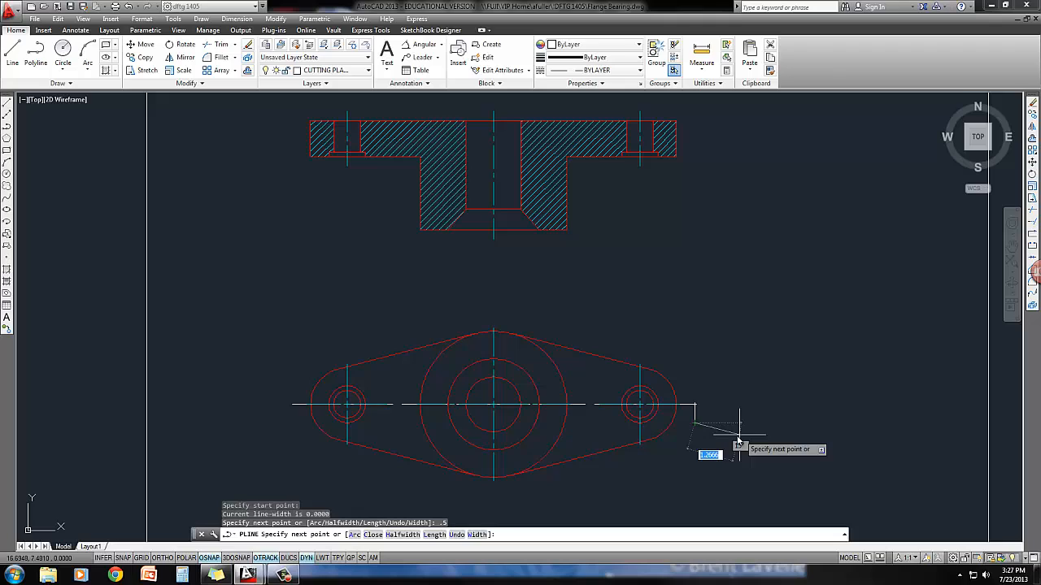
{"action": "mouse_move", "coordinate": [737, 429]}
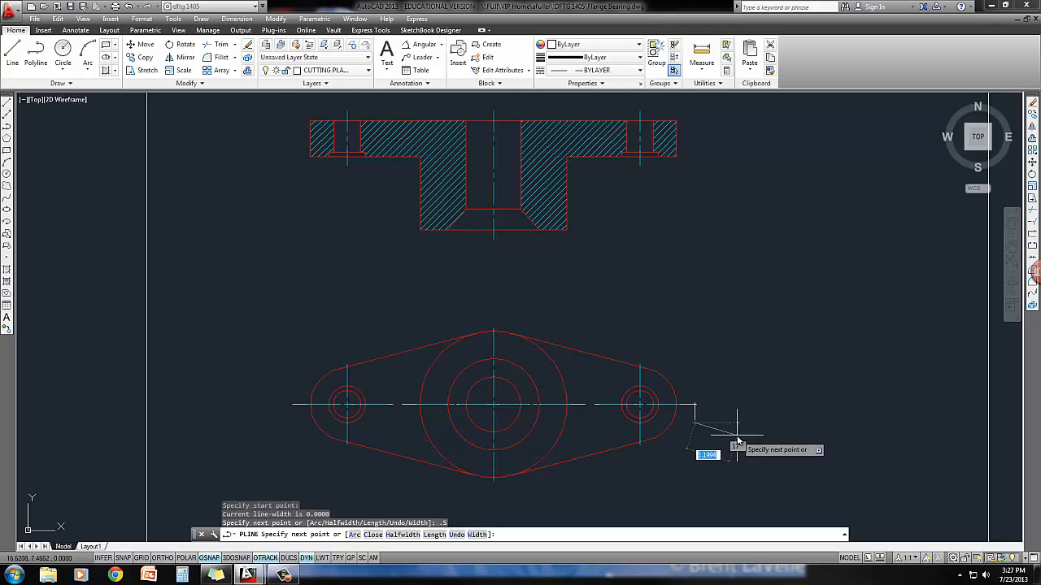
{"action": "type", "text": "w"}
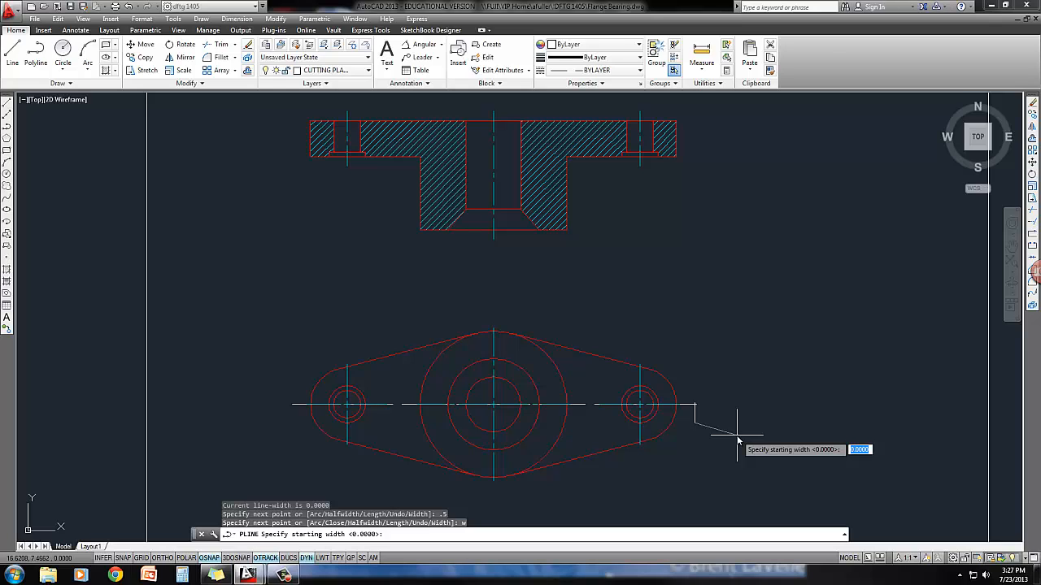
{"action": "type", "text": ".25"}
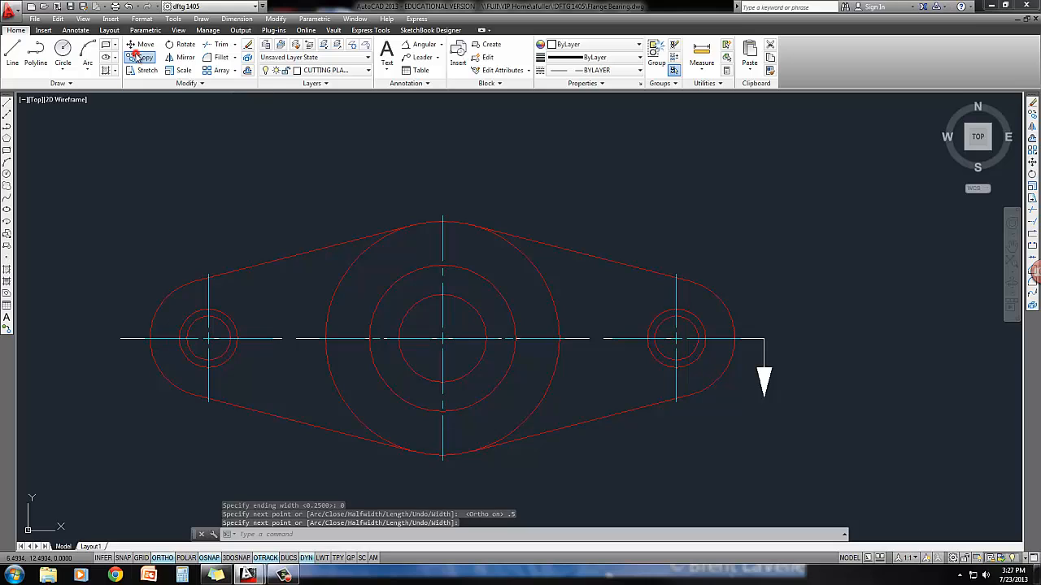
Copy the arrow polyline to the left end of the cutting plane line.
{"action": "left_click", "coordinate": [145, 57]}
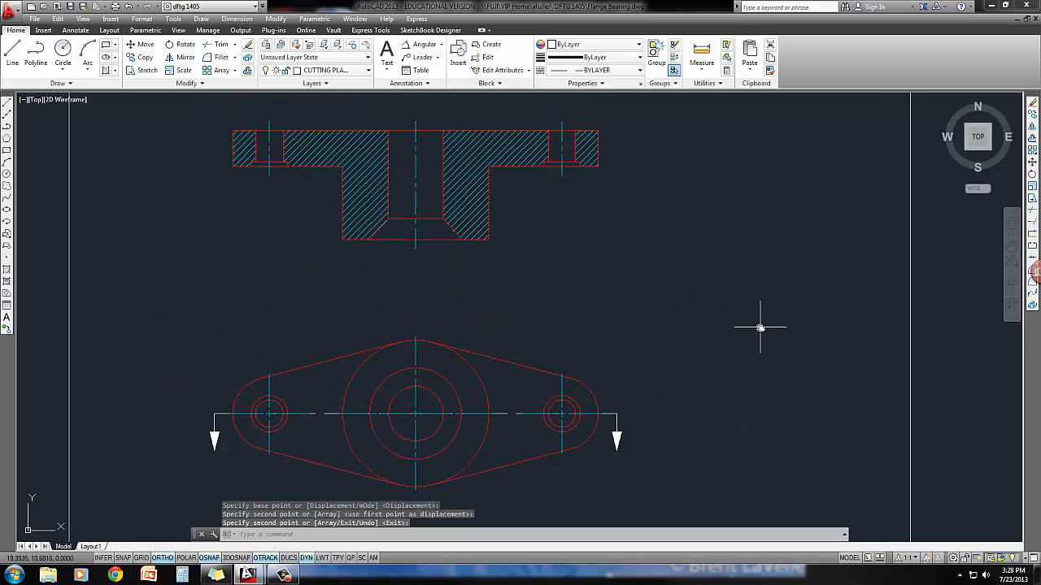
{"action": "mouse_move", "coordinate": [291, 244]}
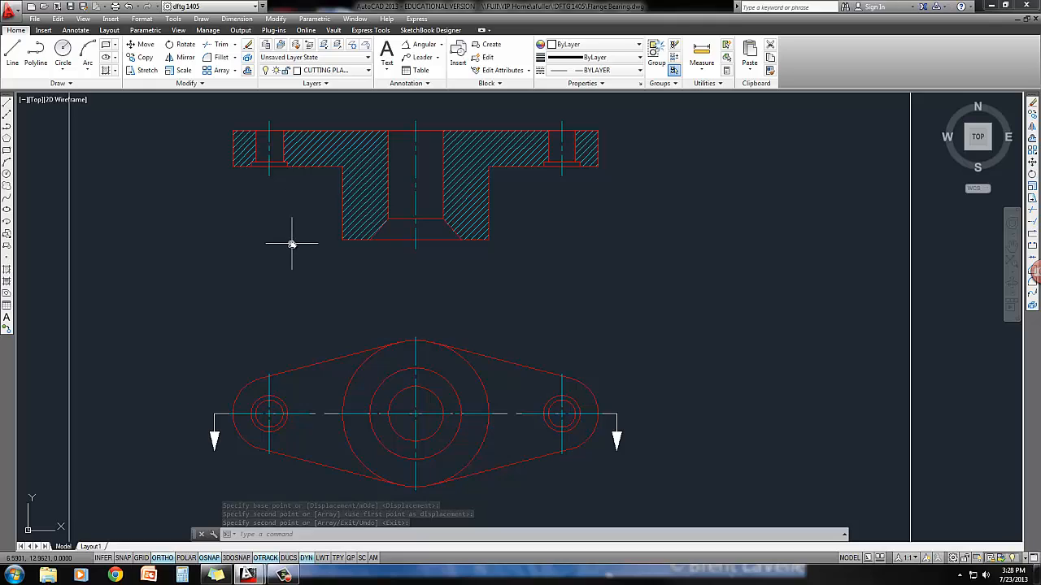